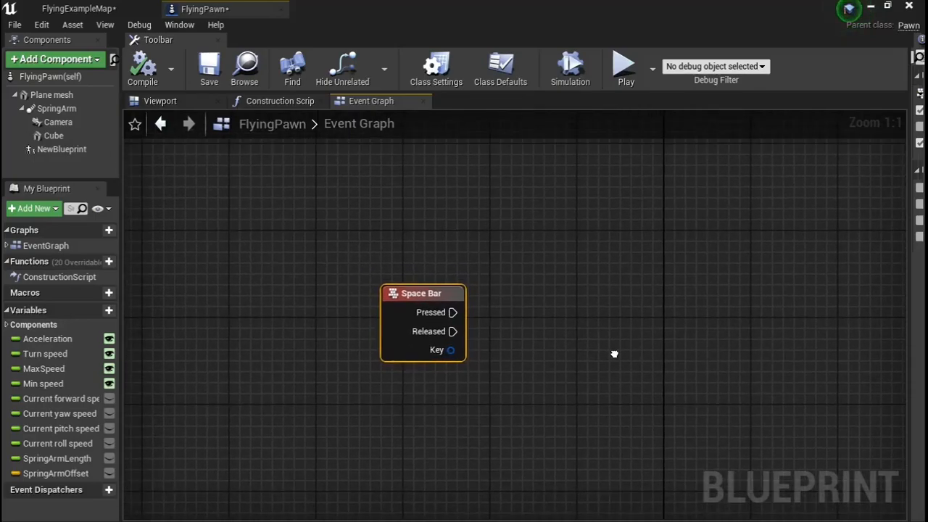
{"action": "mouse_move", "coordinate": [626, 362]}
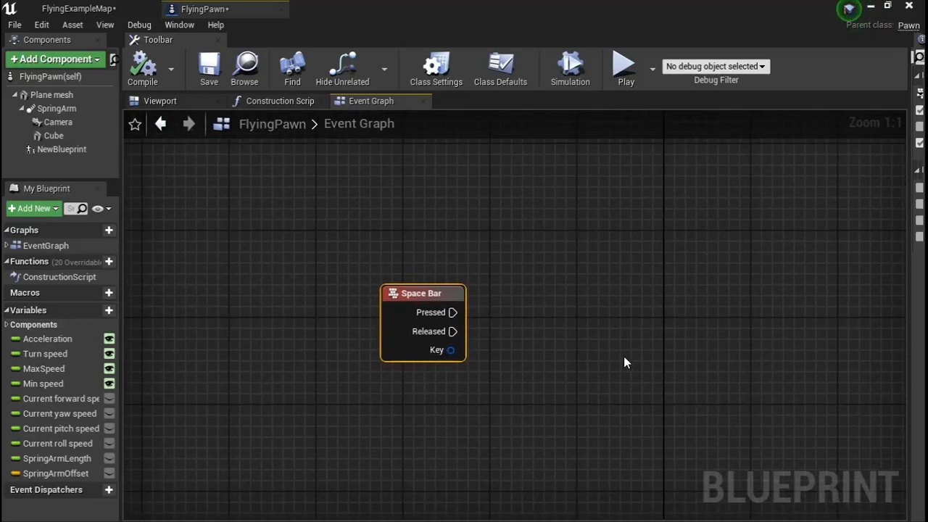
{"action": "mouse_move", "coordinate": [667, 301]}
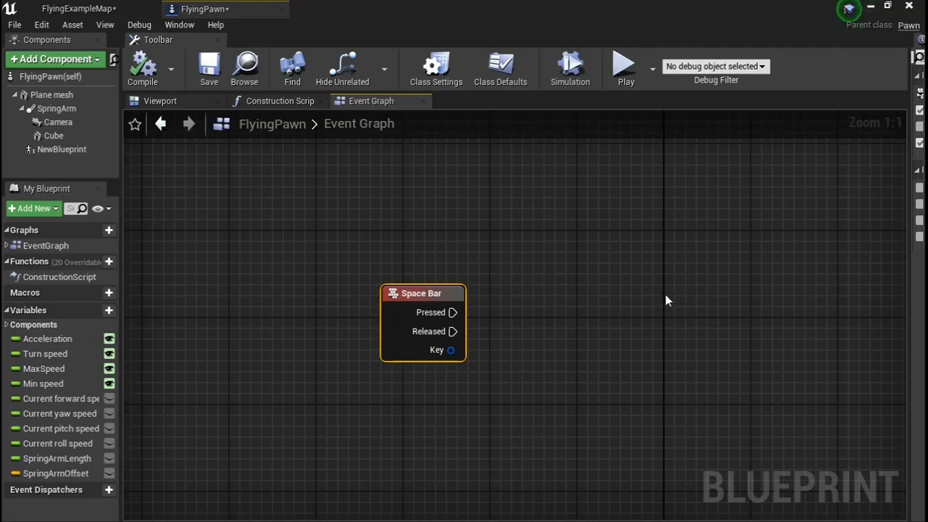
{"action": "mouse_move", "coordinate": [668, 297]}
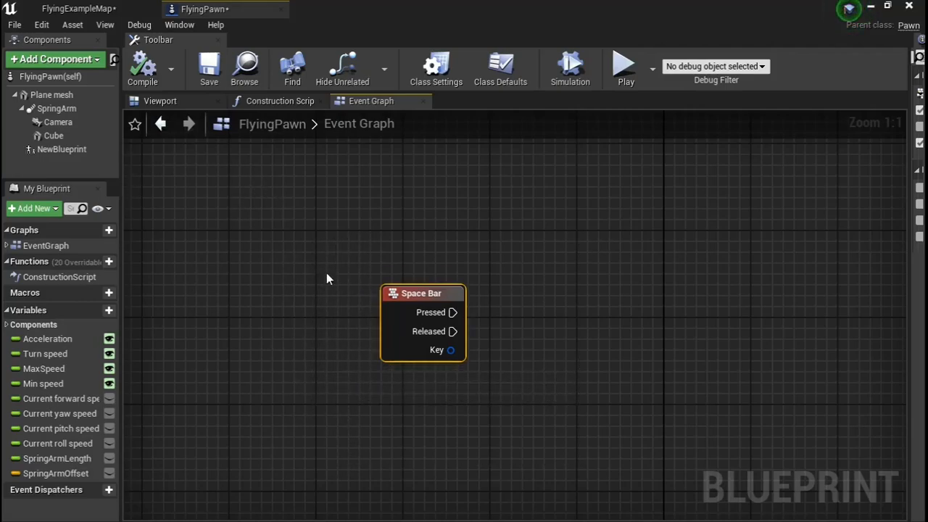
{"action": "mouse_move", "coordinate": [64, 292]}
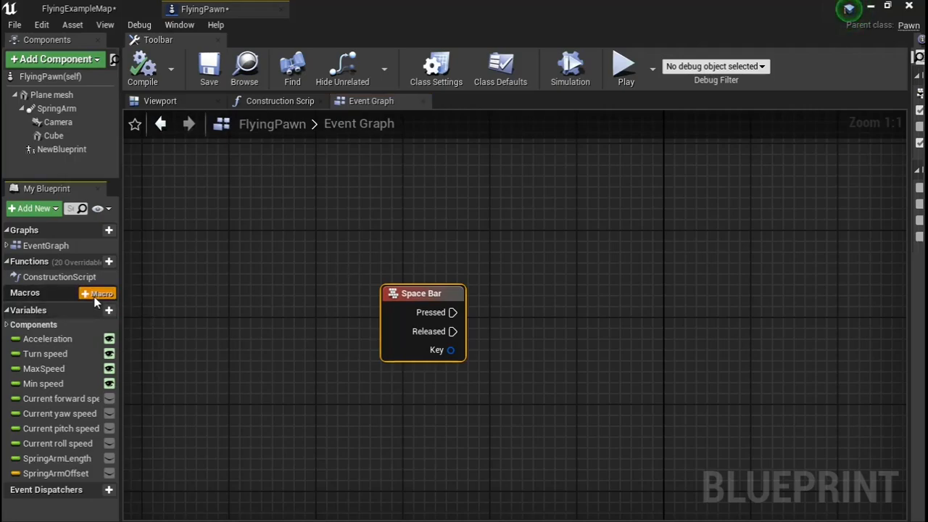
Add a macro named 'hold input' and drag its Inputs node further left
{"action": "left_click", "coordinate": [97, 293]}
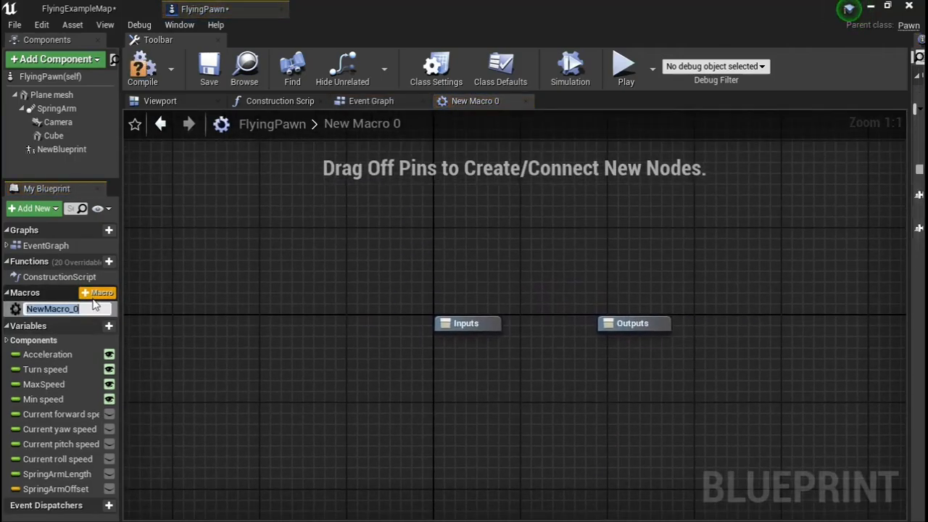
{"action": "type", "text": "ho"}
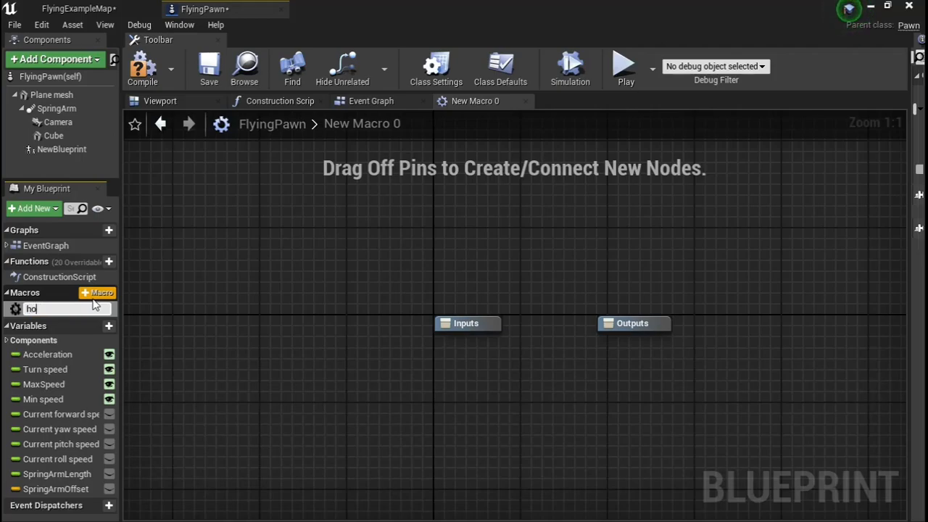
{"action": "type", "text": "ld input"}
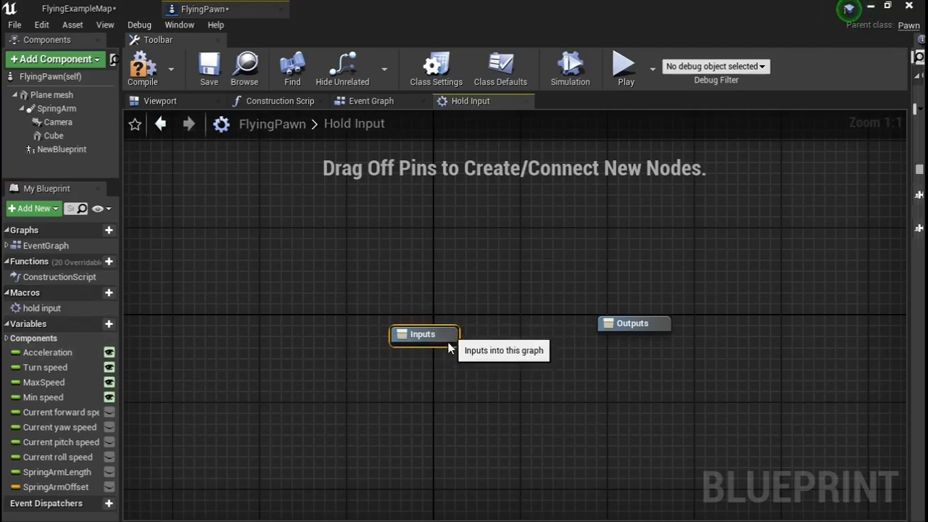
{"action": "left_click_drag", "start_coordinate": [425, 334], "coordinate": [392, 324]}
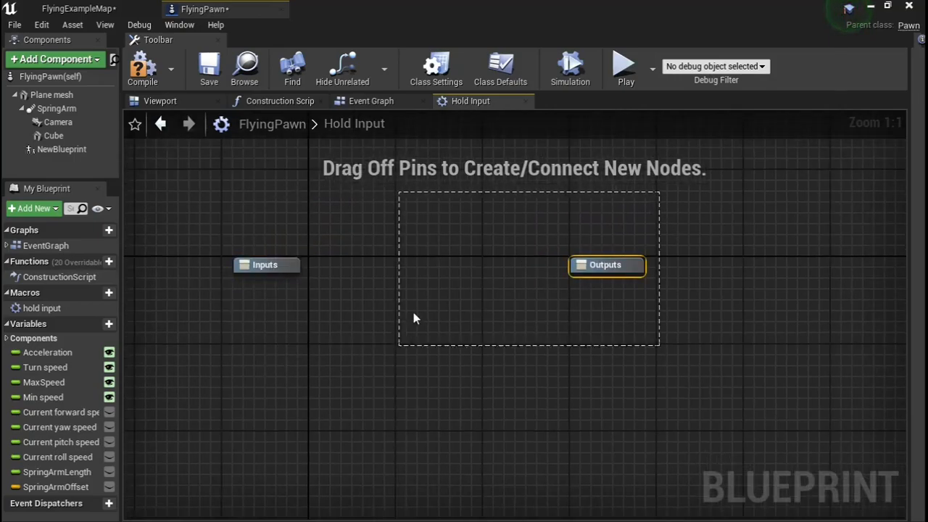
Shift the Inputs node left and wire its exec pin into a new Sequence node
{"action": "left_click", "coordinate": [265, 265]}
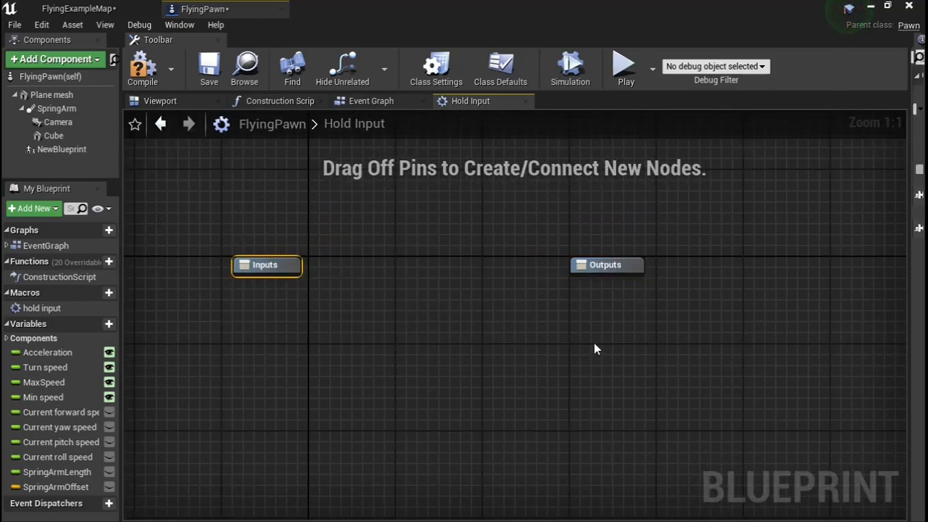
{"action": "left_click_drag", "start_coordinate": [267, 265], "coordinate": [211, 243]}
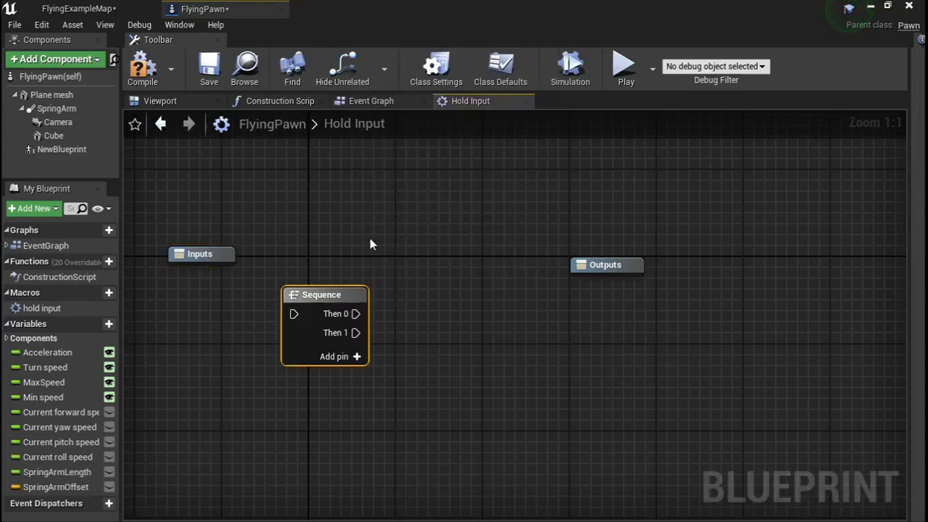
{"action": "left_click_drag", "start_coordinate": [325, 295], "coordinate": [319, 264]}
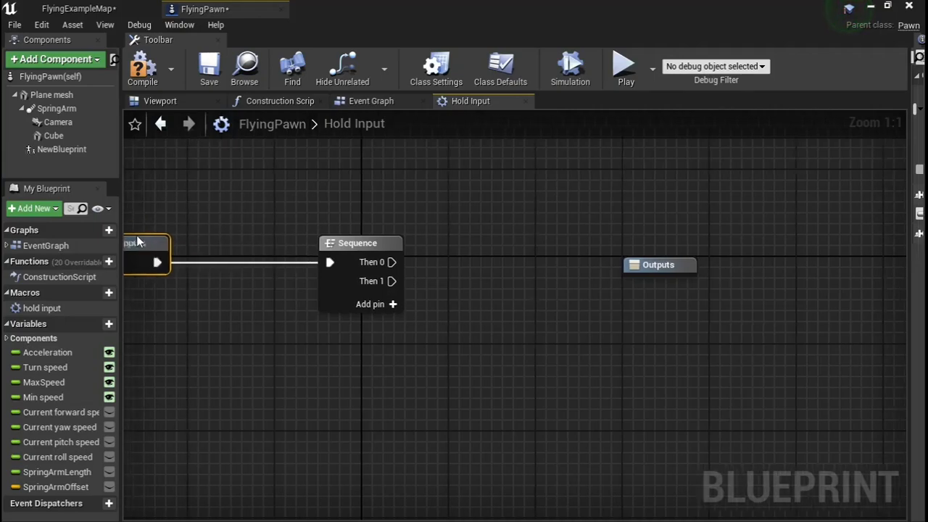
Add a Hold Duration float input and name the exec inputs Hold and Tap
{"action": "left_click", "coordinate": [203, 223]}
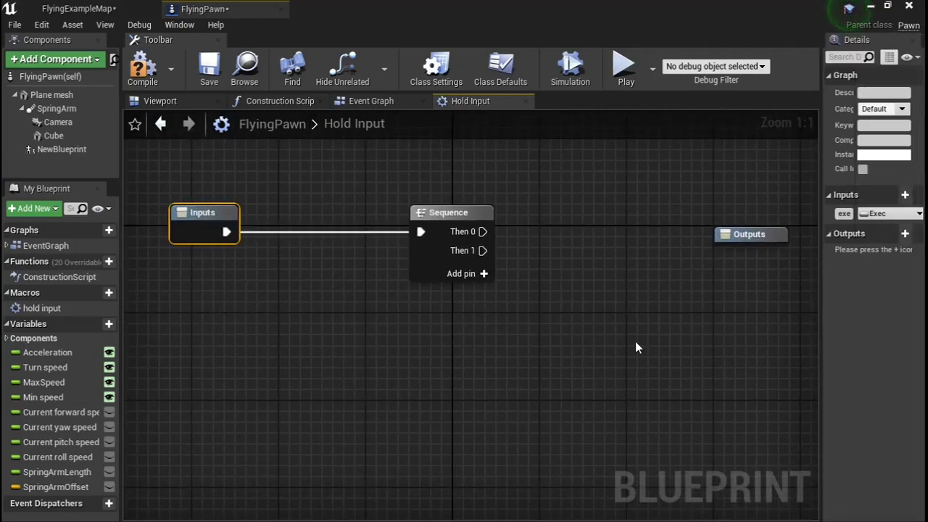
{"action": "mouse_move", "coordinate": [822, 307]}
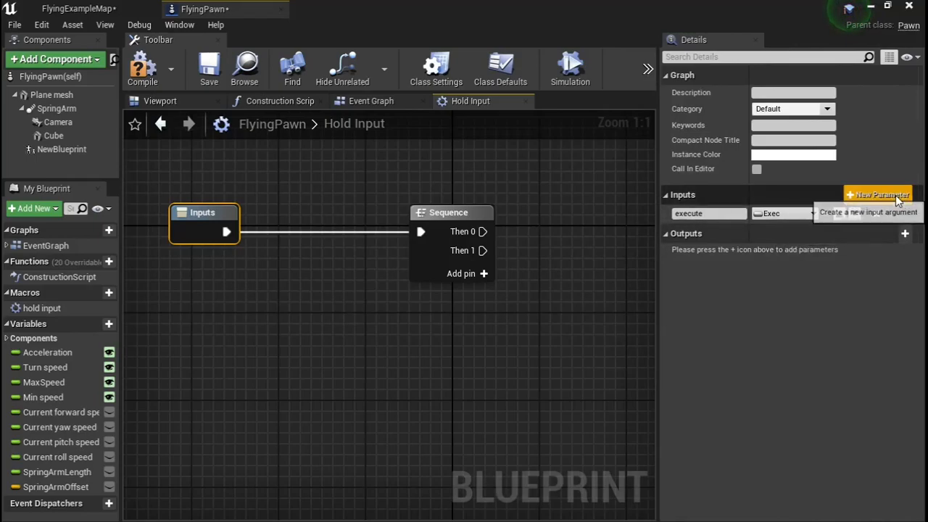
{"action": "left_click", "coordinate": [878, 194]}
{"action": "type", "text": "h"}
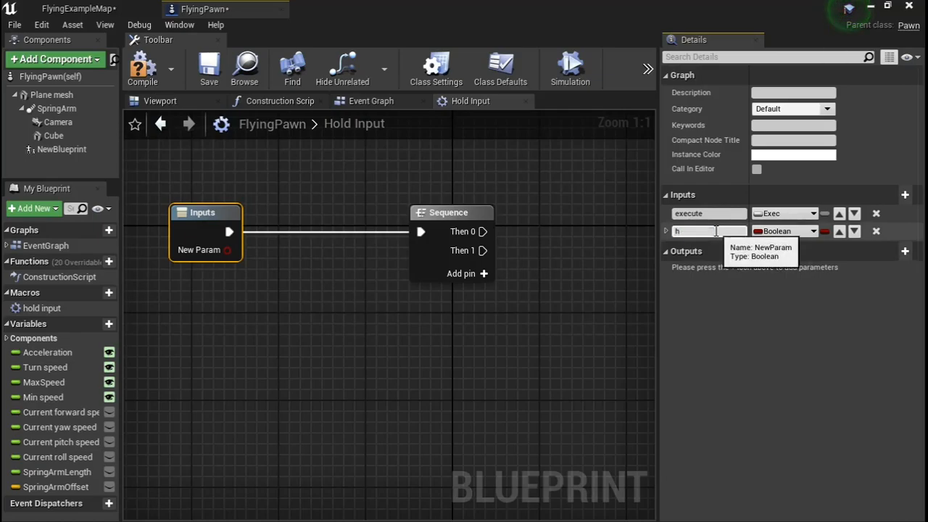
{"action": "type", "text": "old duration"}
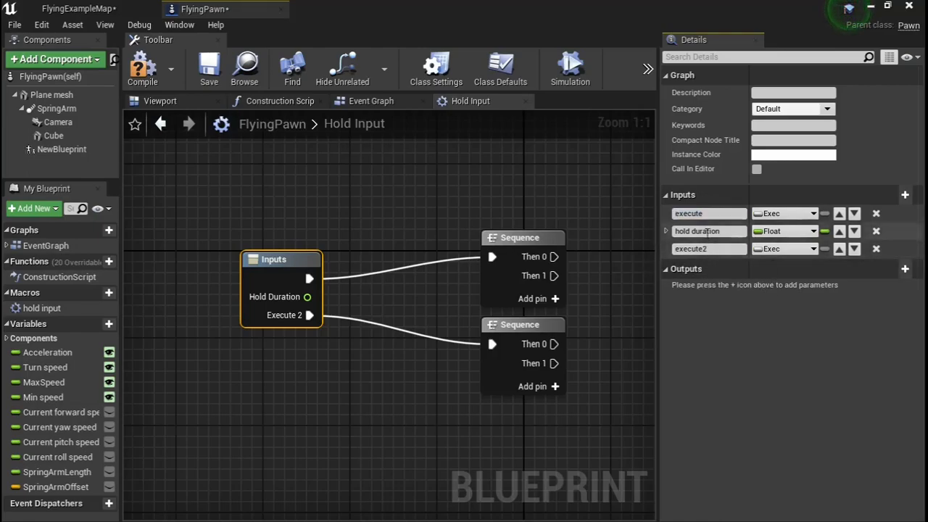
{"action": "left_click", "coordinate": [709, 214]}
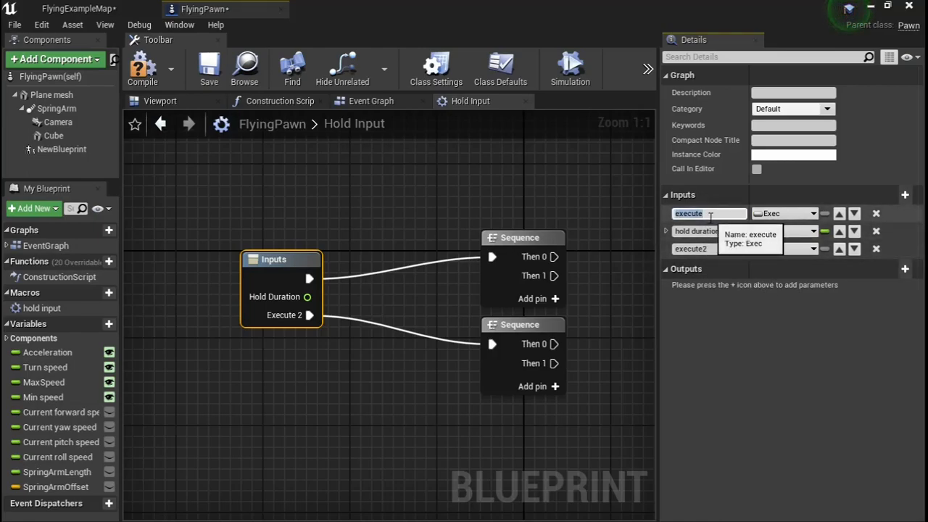
{"action": "type", "text": "hold"}
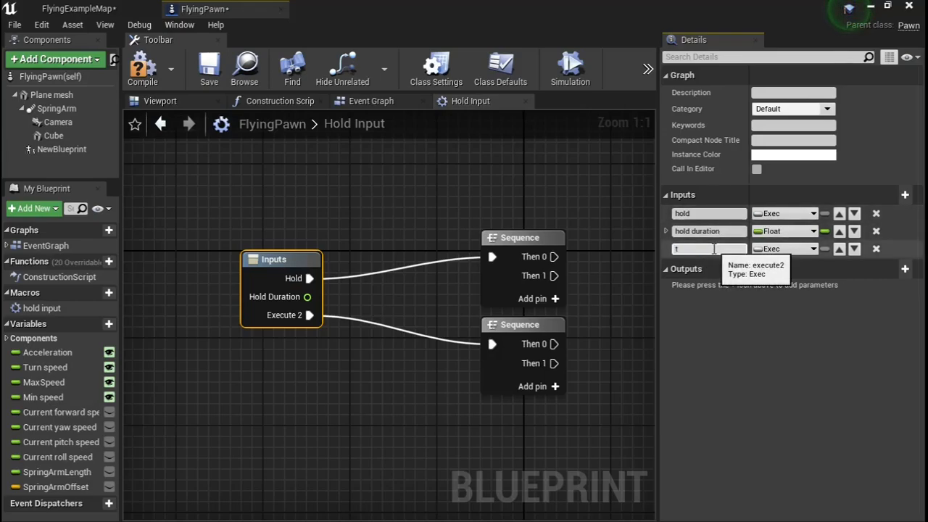
{"action": "type", "text": "tap"}
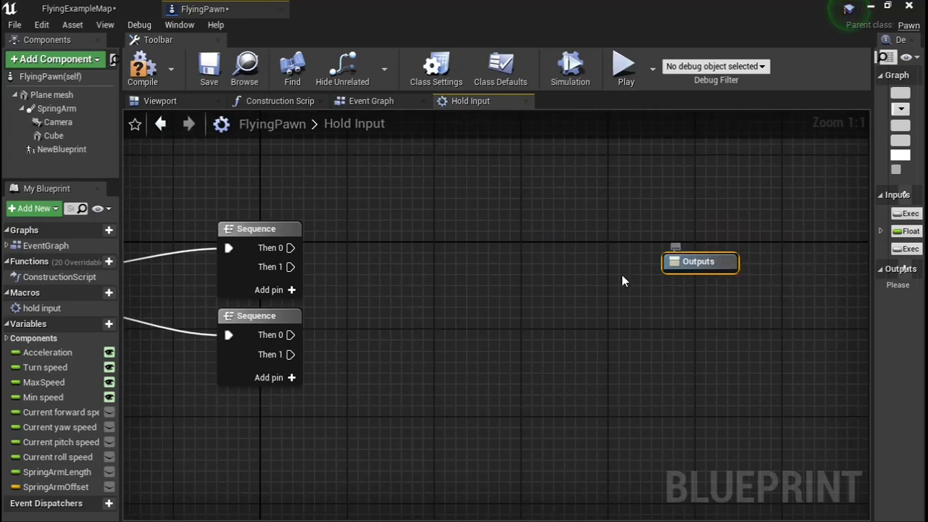
{"action": "mouse_move", "coordinate": [466, 233]}
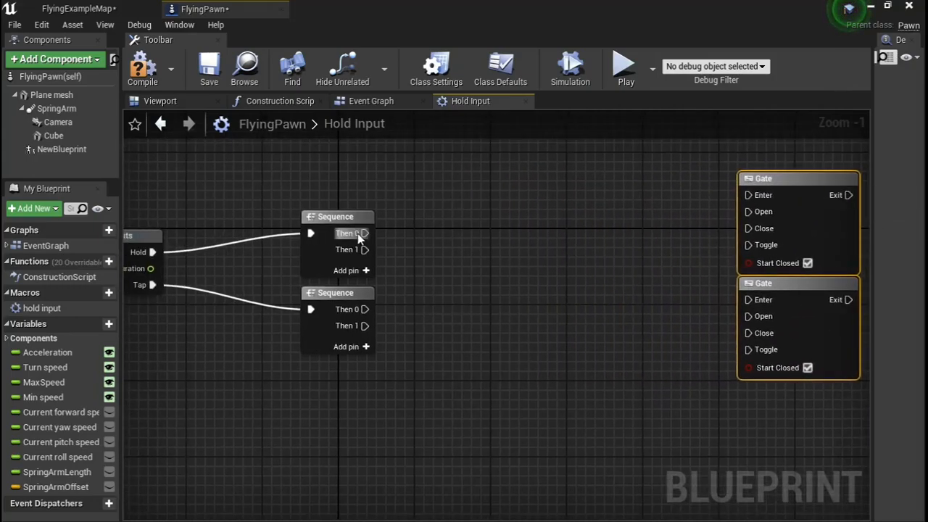
Add a Retriggerable Delay driven by Hold Duration, and wire Sequence outputs into both Gates
{"action": "left_click_drag", "start_coordinate": [366, 232], "coordinate": [519, 241]}
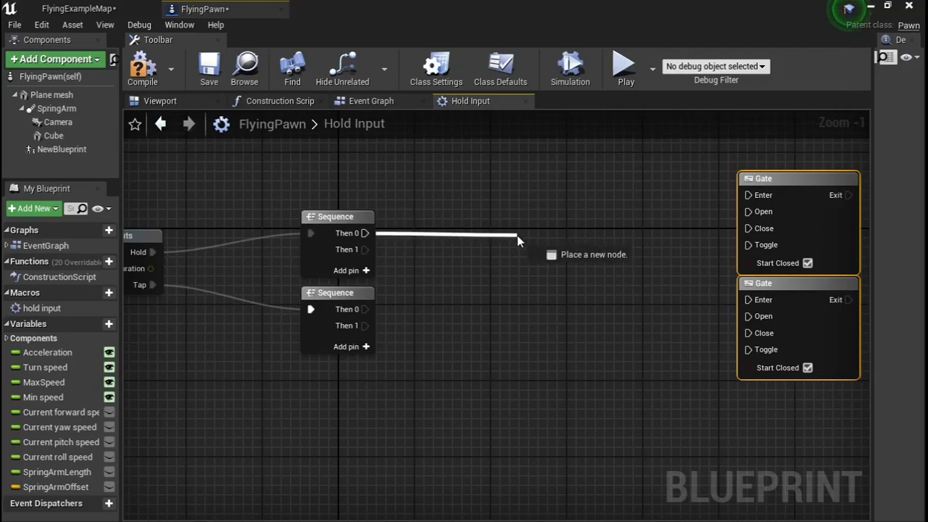
{"action": "type", "text": "delay"}
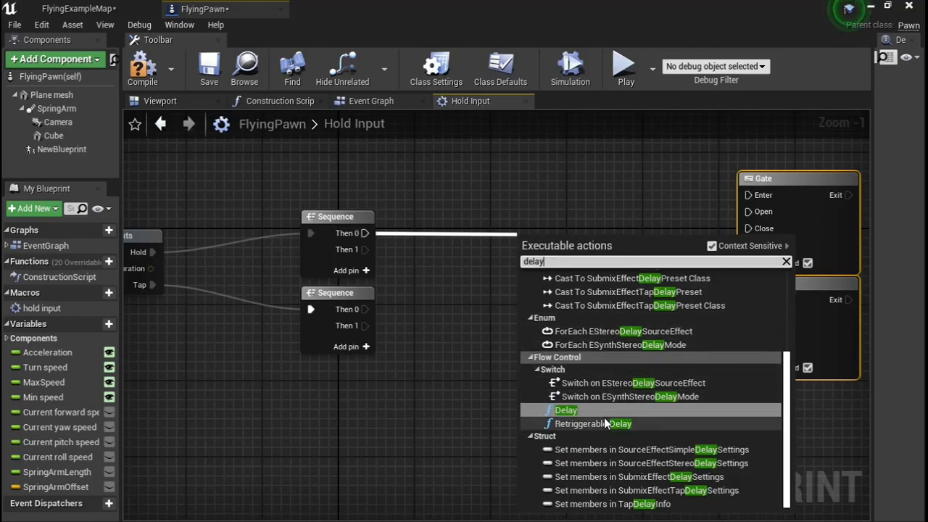
{"action": "left_click", "coordinate": [587, 424]}
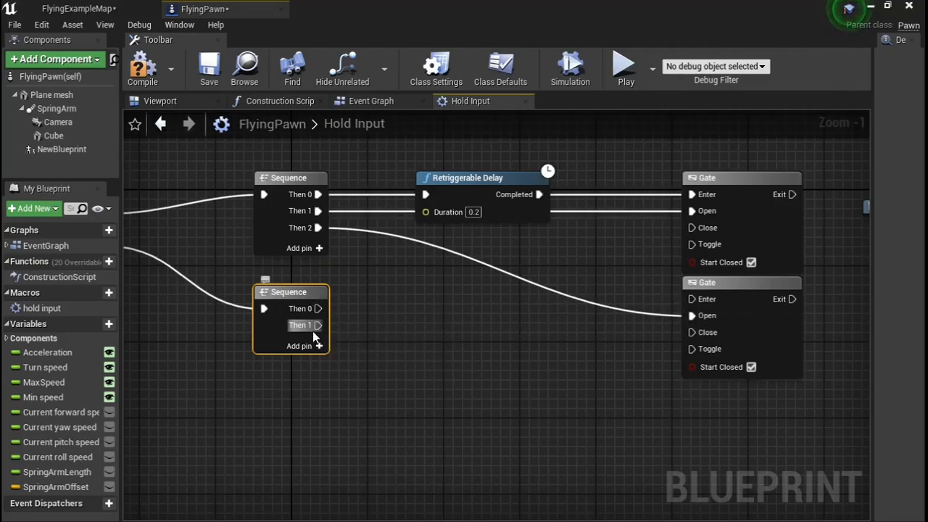
{"action": "left_click_drag", "start_coordinate": [317, 325], "coordinate": [564, 320]}
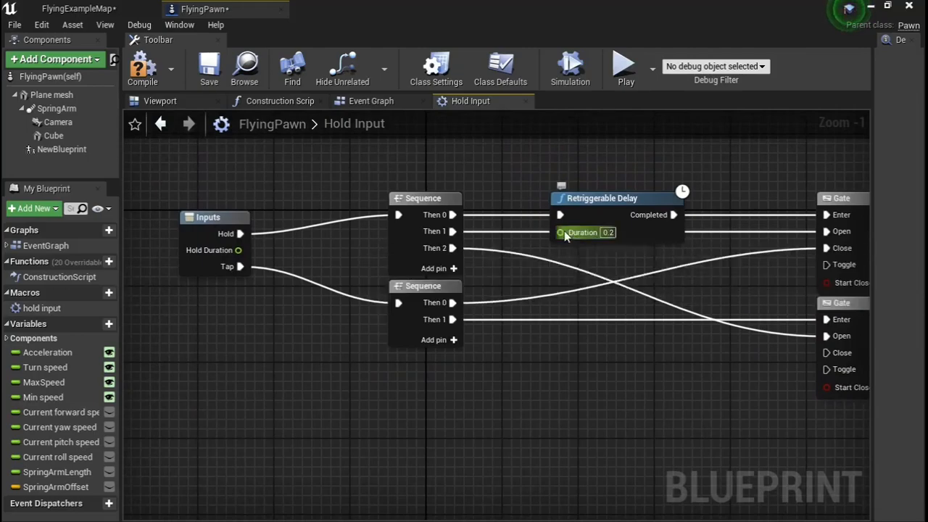
{"action": "left_click_drag", "start_coordinate": [560, 232], "coordinate": [475, 283]}
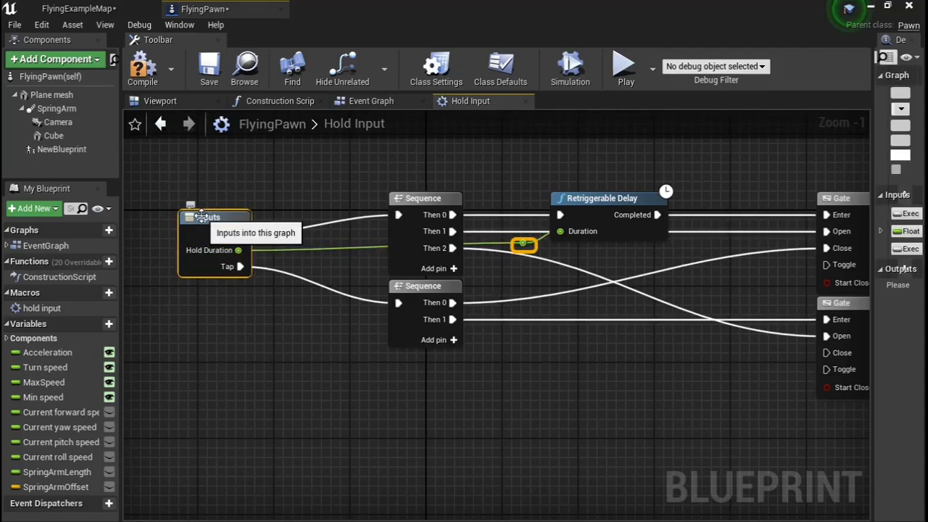
{"action": "mouse_move", "coordinate": [598, 296]}
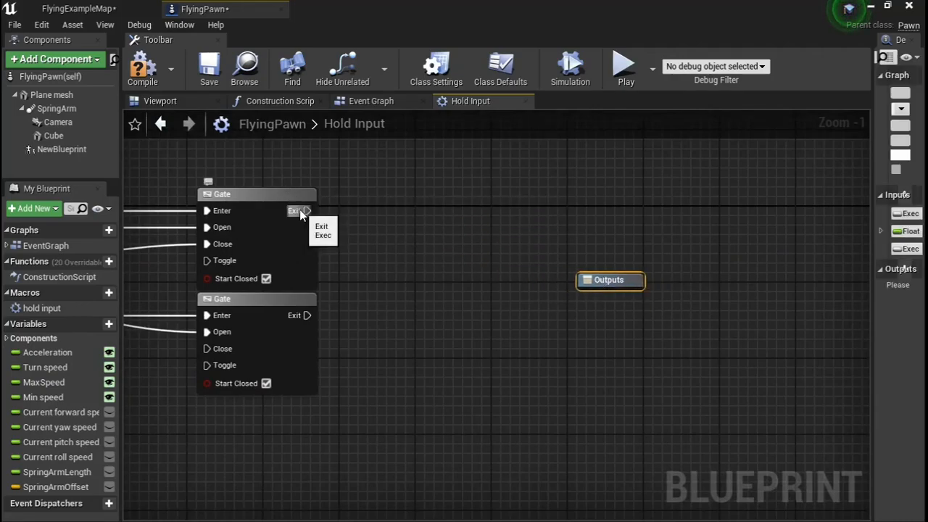
{"action": "mouse_move", "coordinate": [283, 176]}
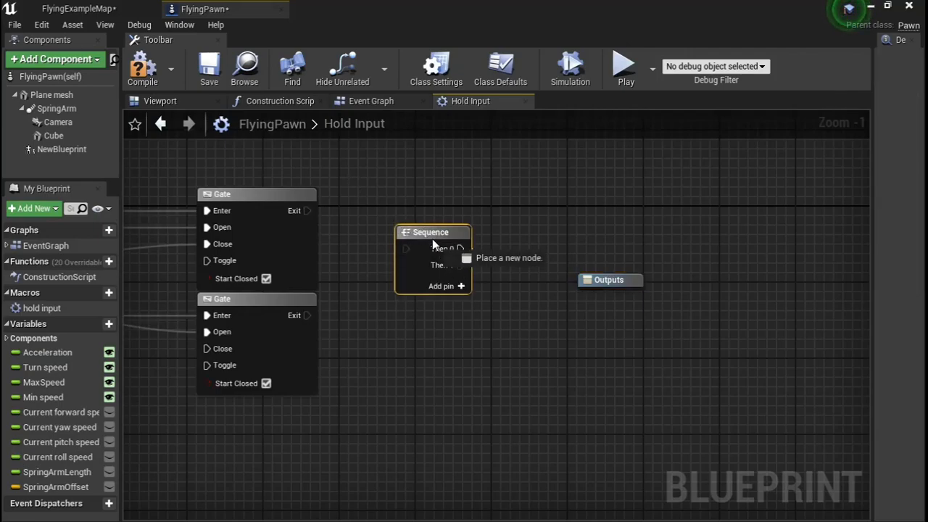
Feed the first Gate's Exit into a new Sequence and route Then 1 to a new Outputs pin
{"action": "left_click_drag", "start_coordinate": [307, 210], "coordinate": [405, 249]}
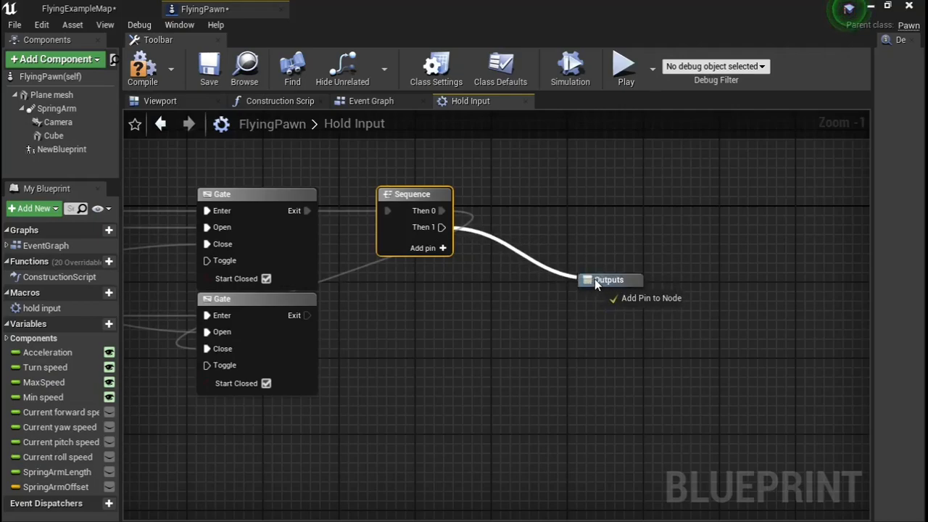
{"action": "left_click", "coordinate": [651, 298]}
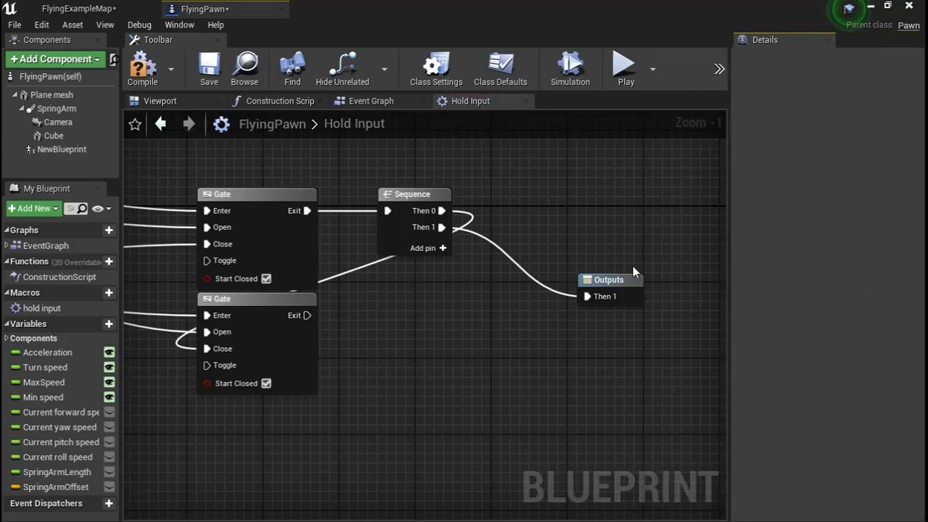
Name the macro outputs 'hold output' and 'tap output', wiring the second Gate's Exit to tap output
{"action": "left_click", "coordinate": [609, 279]}
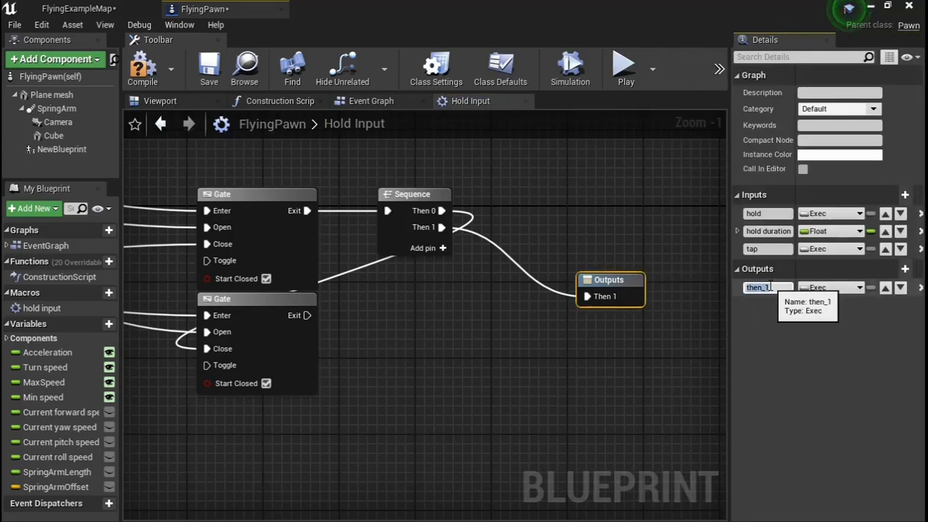
{"action": "type", "text": "hold ou"}
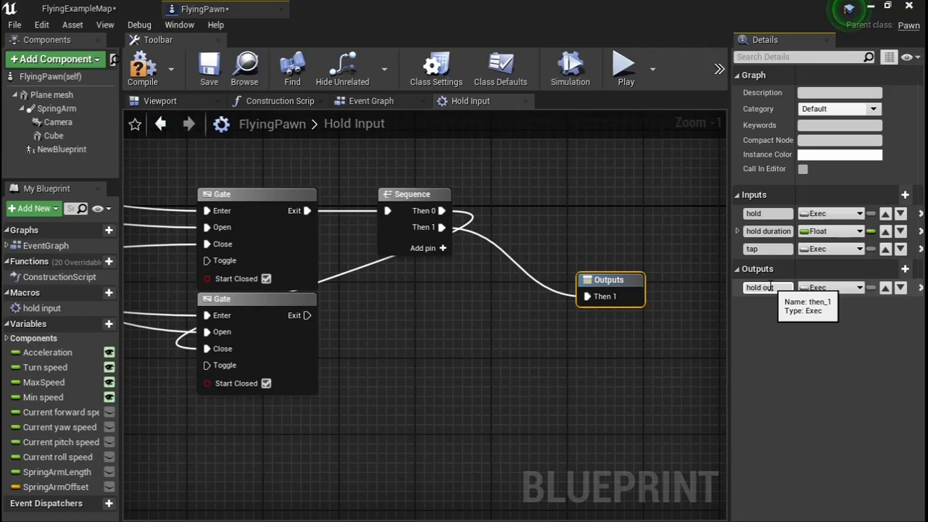
{"action": "type", "text": "hold output"}
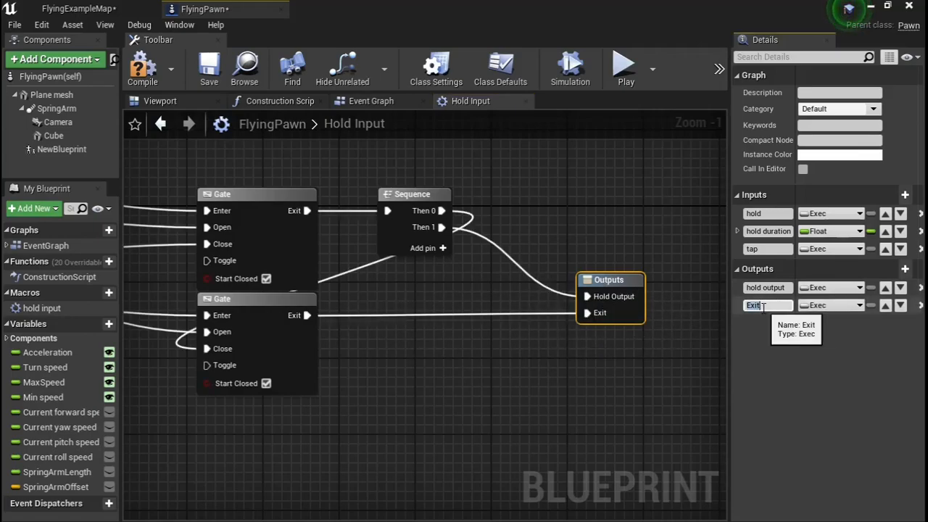
{"action": "type", "text": "tap output"}
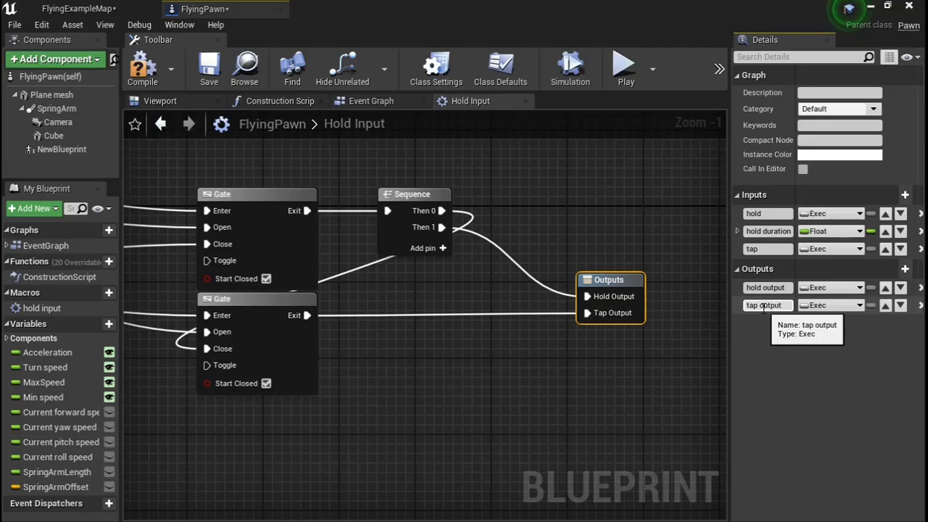
{"action": "scroll", "scroll_direction": "down", "scroll_amount": 3}
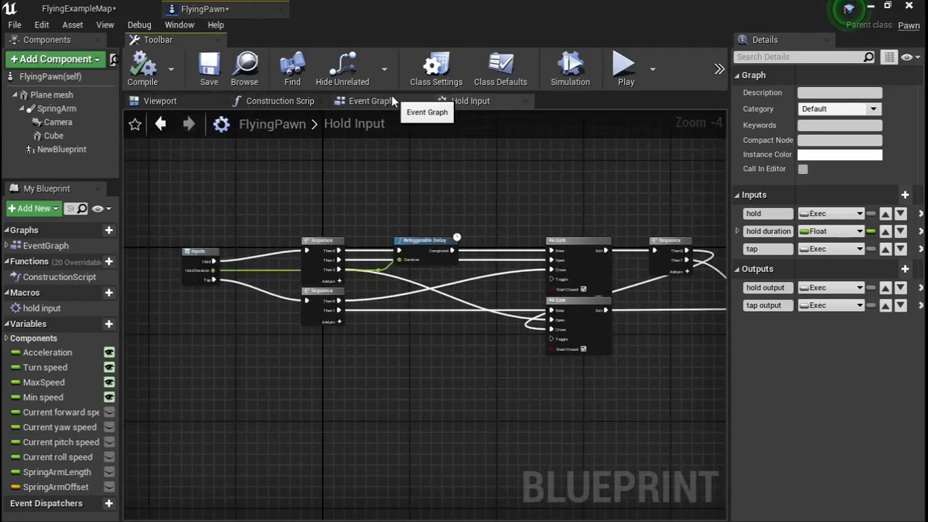
Place hold input in the Event Graph with Space Bar Pressed to Hold, Released to Tap
{"action": "left_click", "coordinate": [371, 100]}
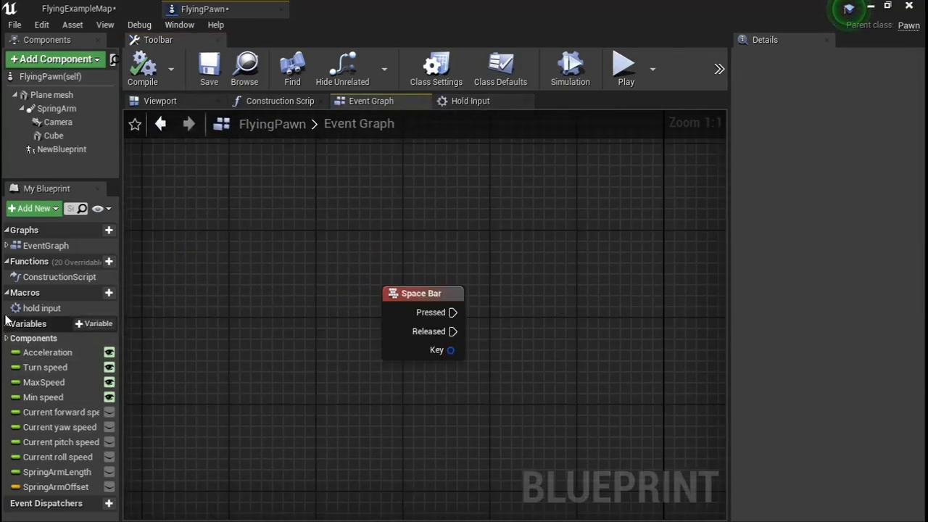
{"action": "left_click", "coordinate": [41, 308]}
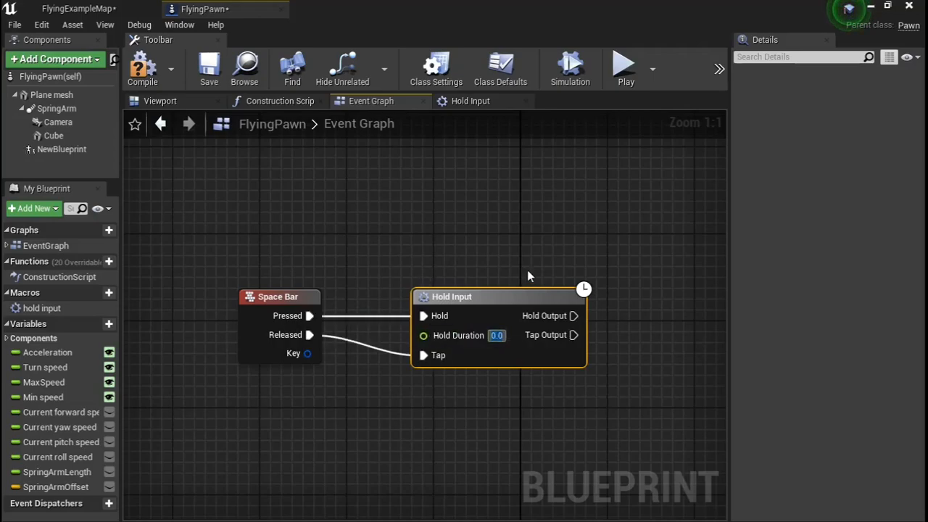
{"action": "mouse_move", "coordinate": [539, 276]}
{"action": "type", "text": "1"}
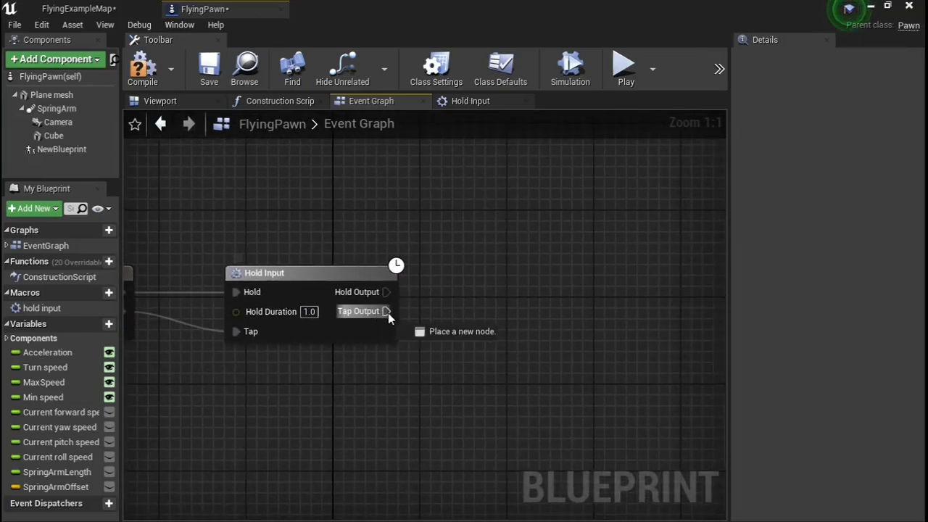
Make Tap Output reopen the level via Get Current Level Name and Open Level
{"action": "left_click_drag", "start_coordinate": [386, 311], "coordinate": [475, 341]}
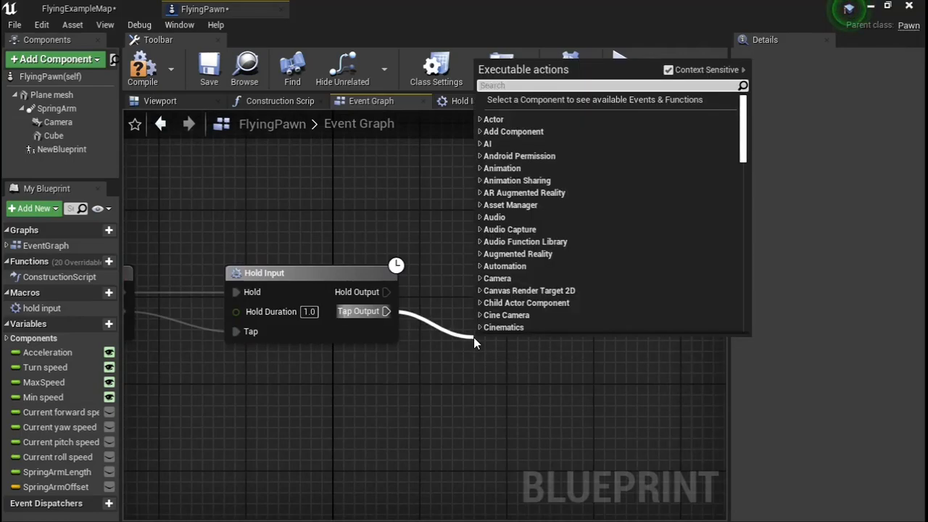
{"action": "type", "text": "spawn act"}
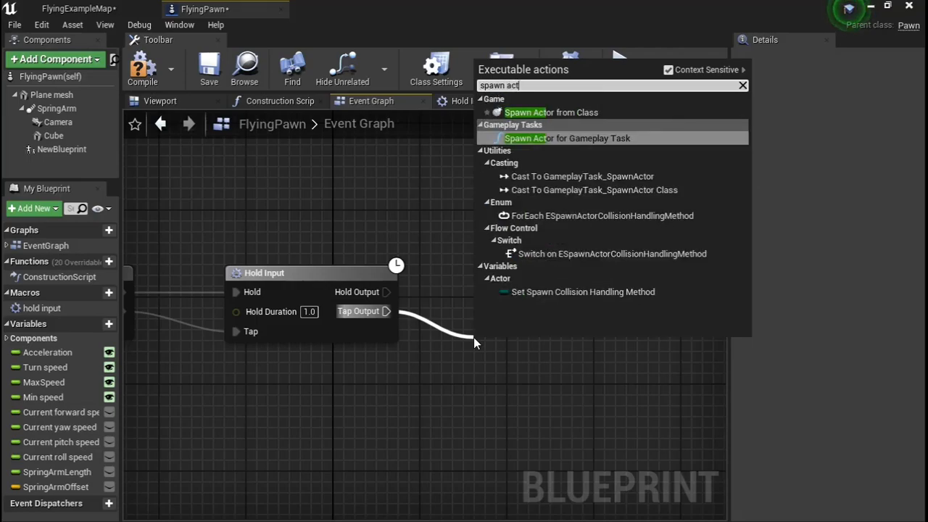
{"action": "left_click", "coordinate": [742, 86]}
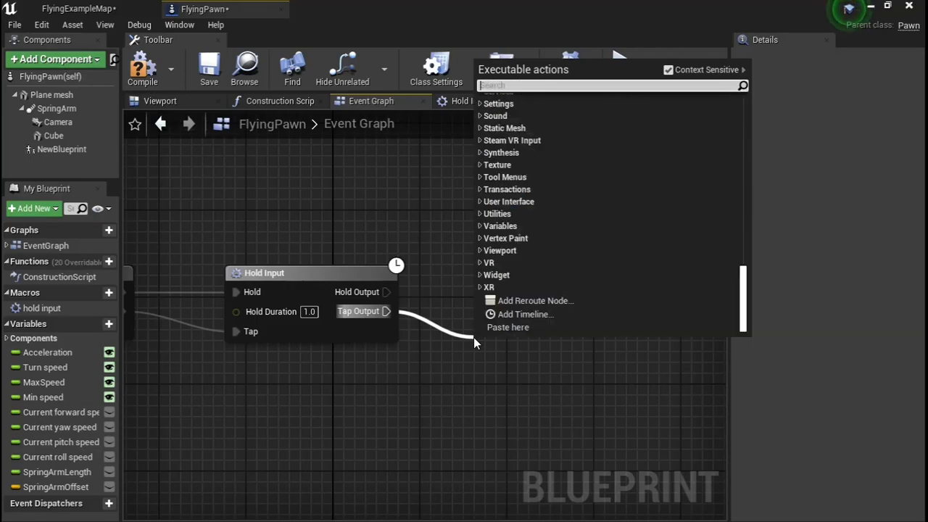
{"action": "type", "text": "r"}
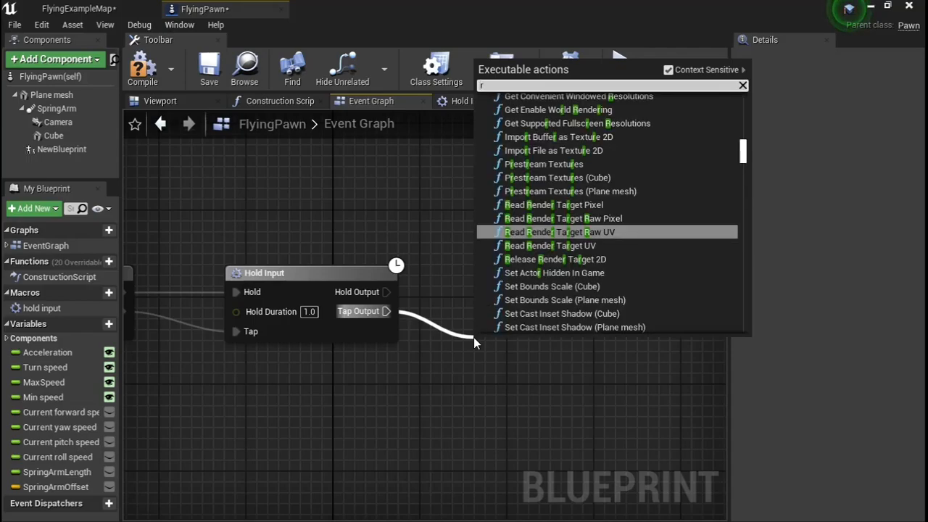
{"action": "type", "text": "get"}
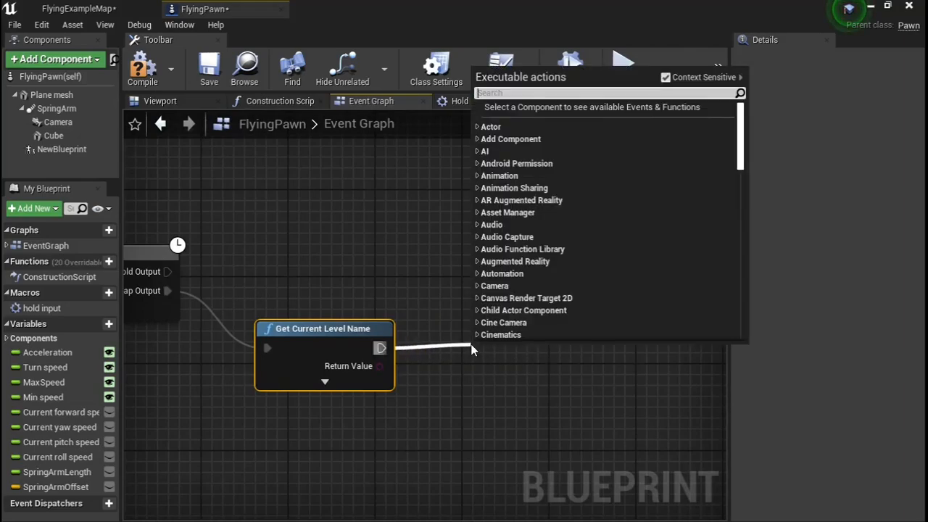
{"action": "type", "text": "open"}
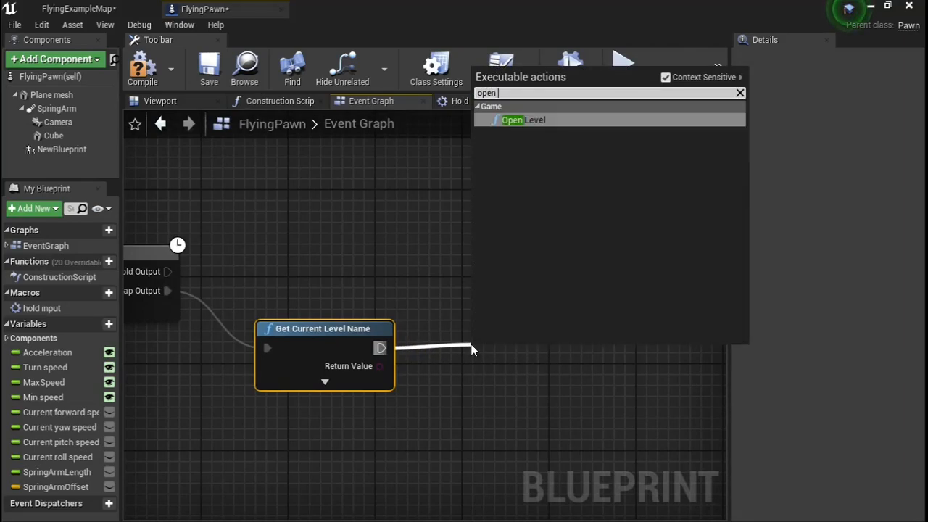
{"action": "left_click", "coordinate": [525, 119]}
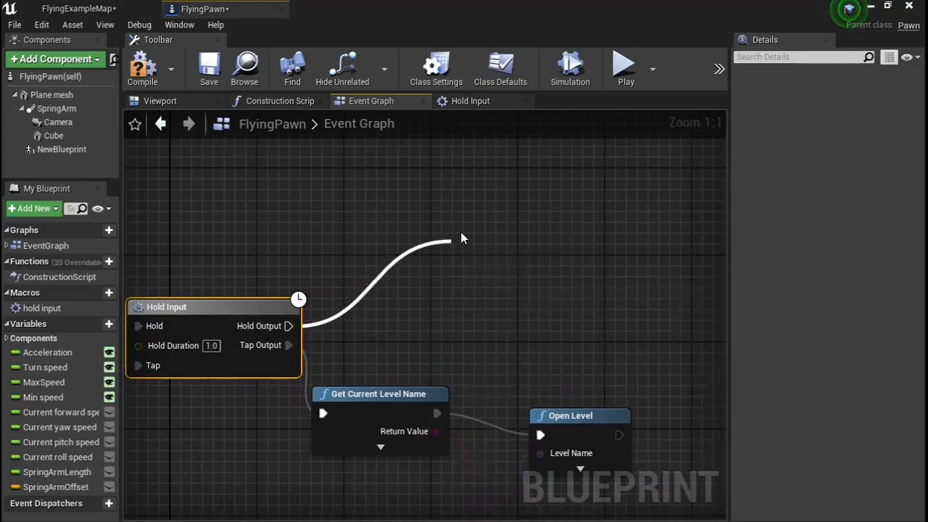
Wire Hold Output to Quit Game and start a Play preview
{"action": "type", "text": "quit"}
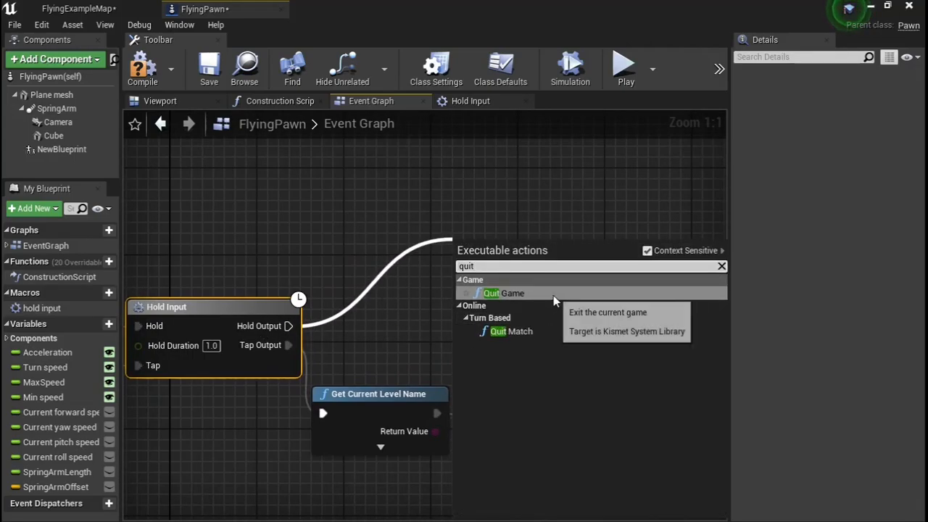
{"action": "left_click", "coordinate": [503, 293]}
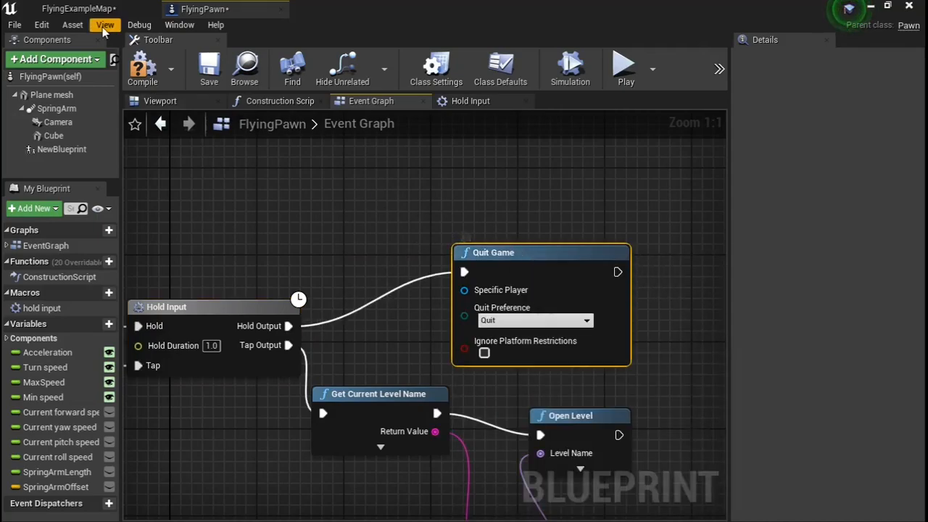
{"action": "left_click", "coordinate": [624, 64]}
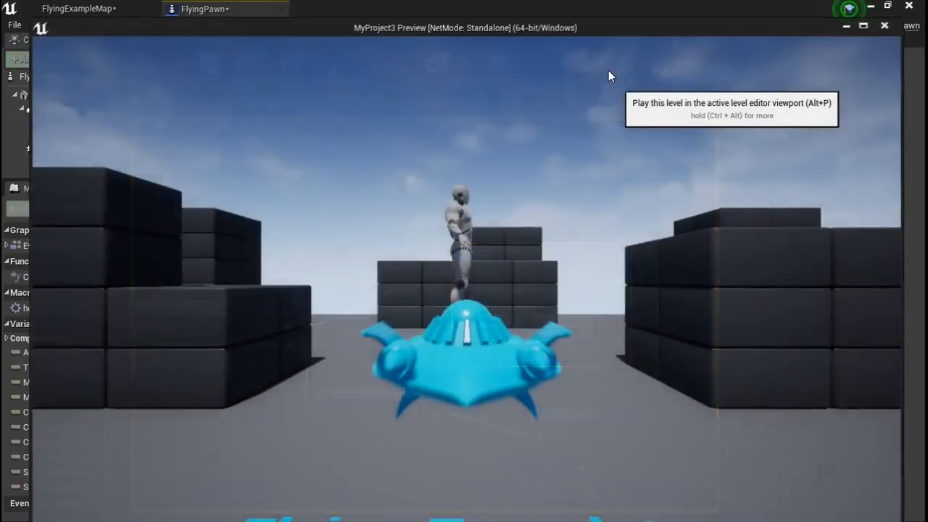